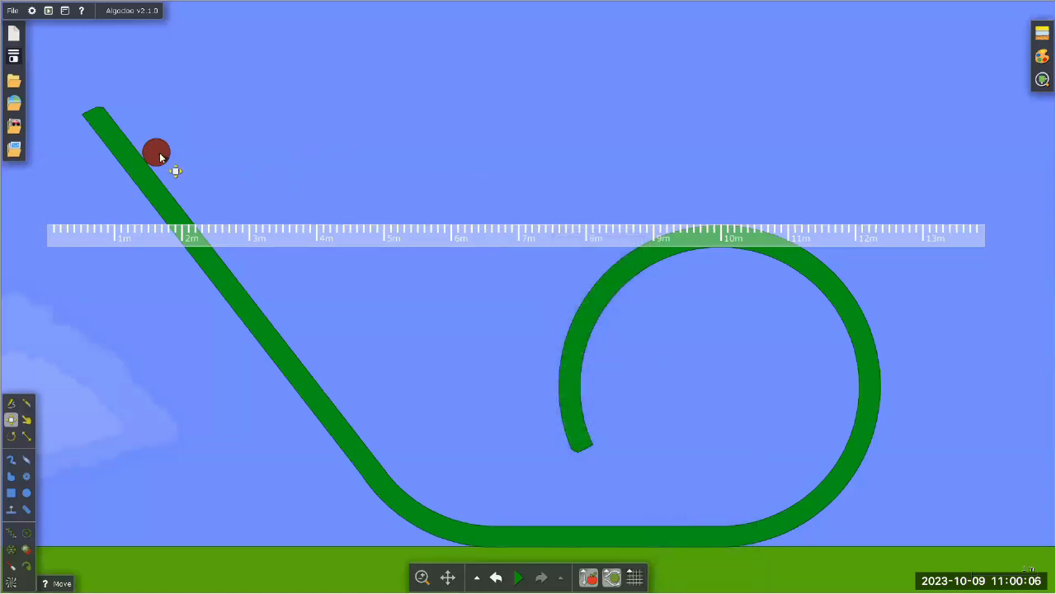
Lift the red ball to ruler height and drop it onto the ramp where the ruler crosses.
left_click(518, 577)
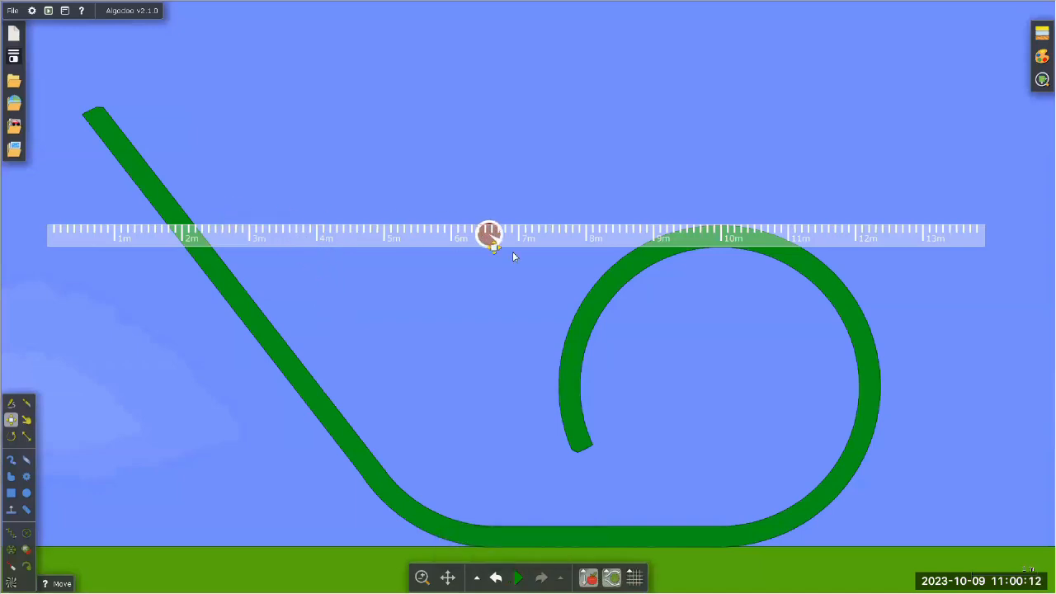
left_click_drag(489, 234, 531, 274)
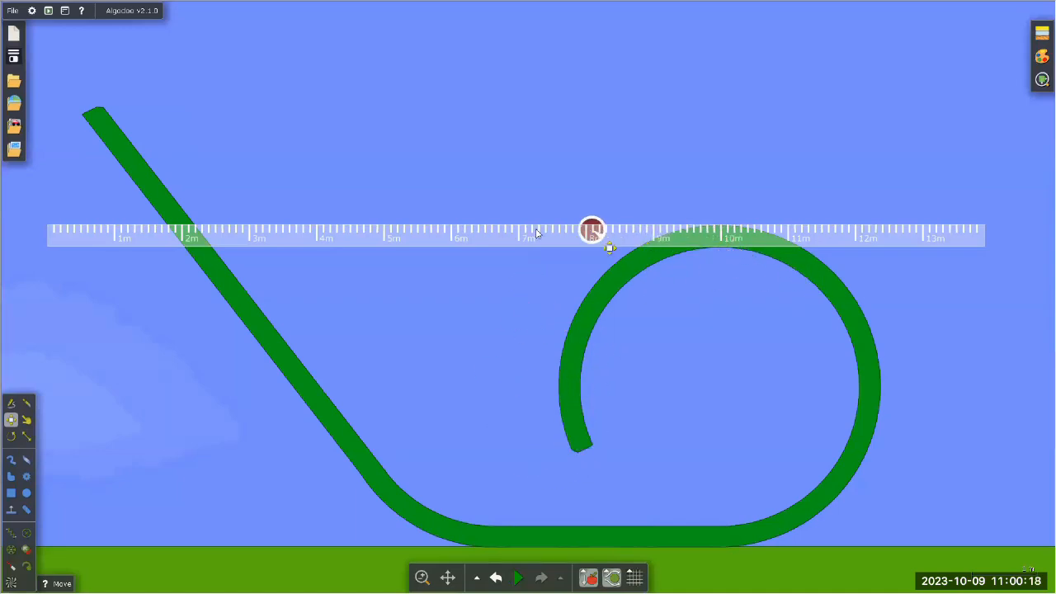
left_click_drag(592, 230, 227, 230)
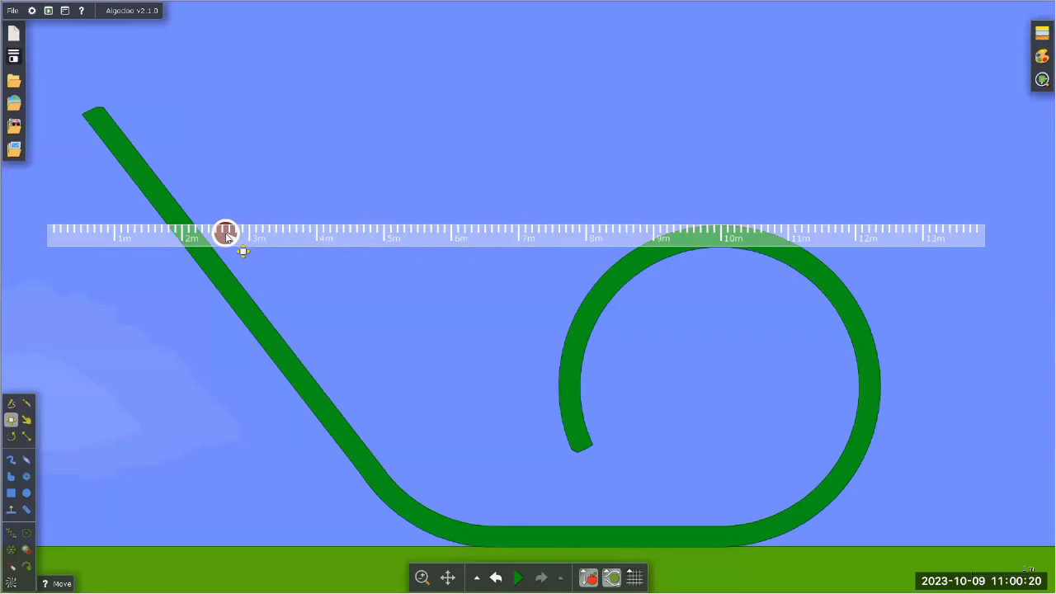
right_click(225, 230)
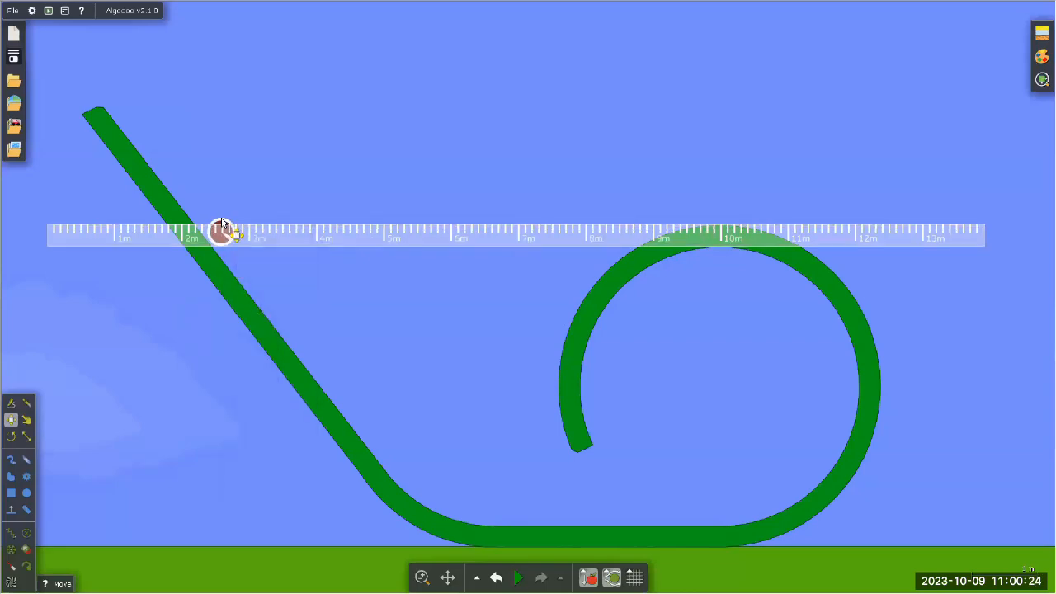
right_click(223, 231)
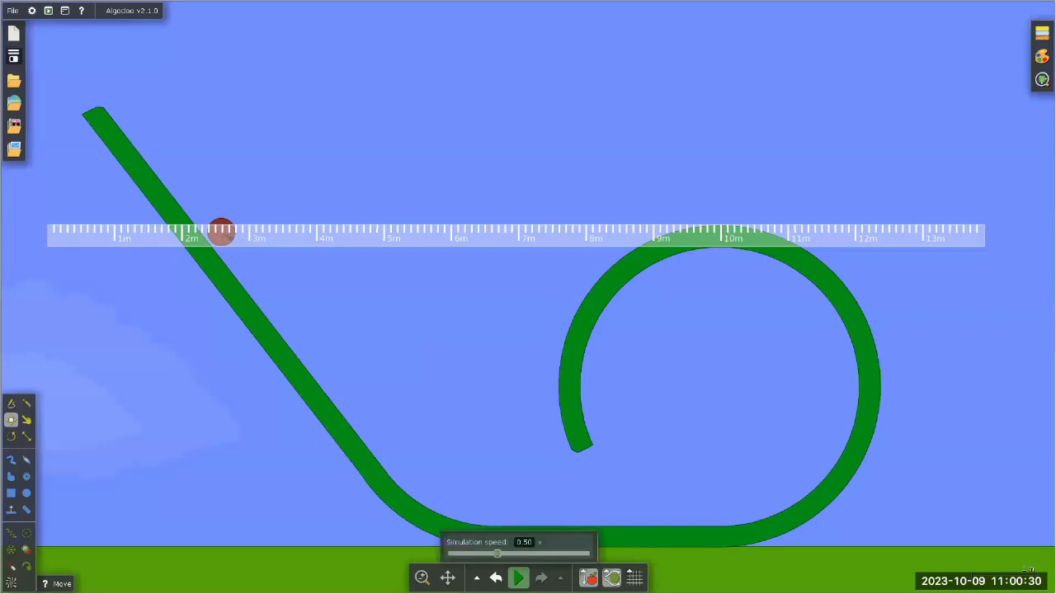
left_click(518, 577)
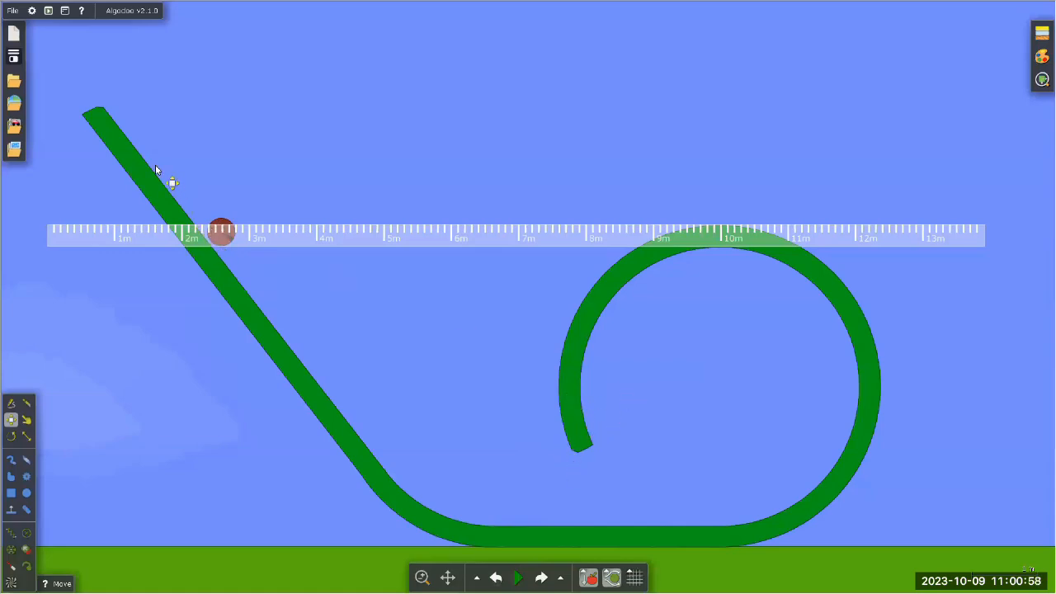
mouse_move(730, 270)
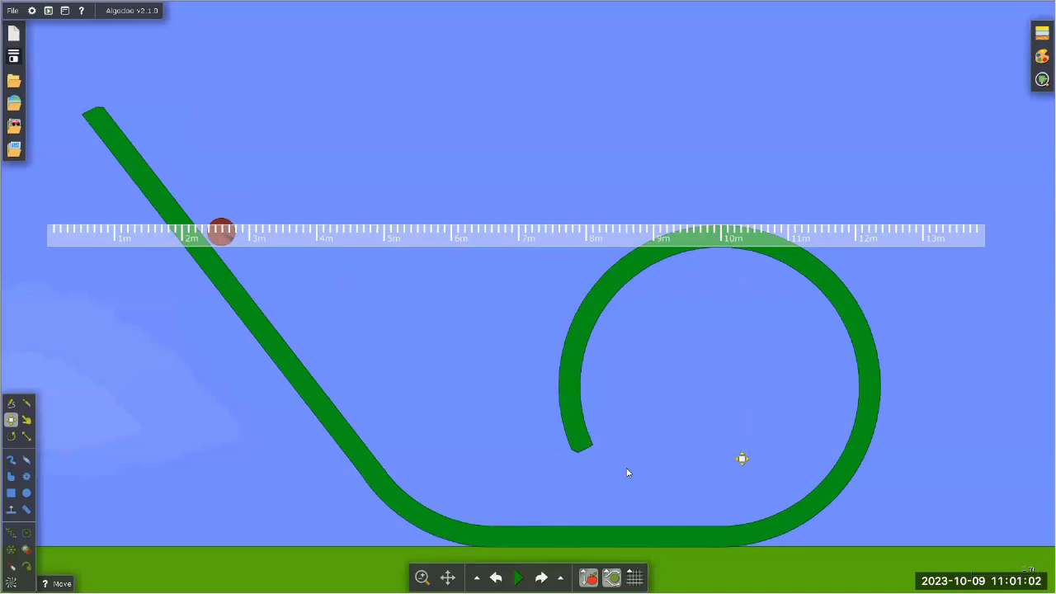
Draw a tall box spanning the loop's height and show its Information panel.
left_click(10, 493)
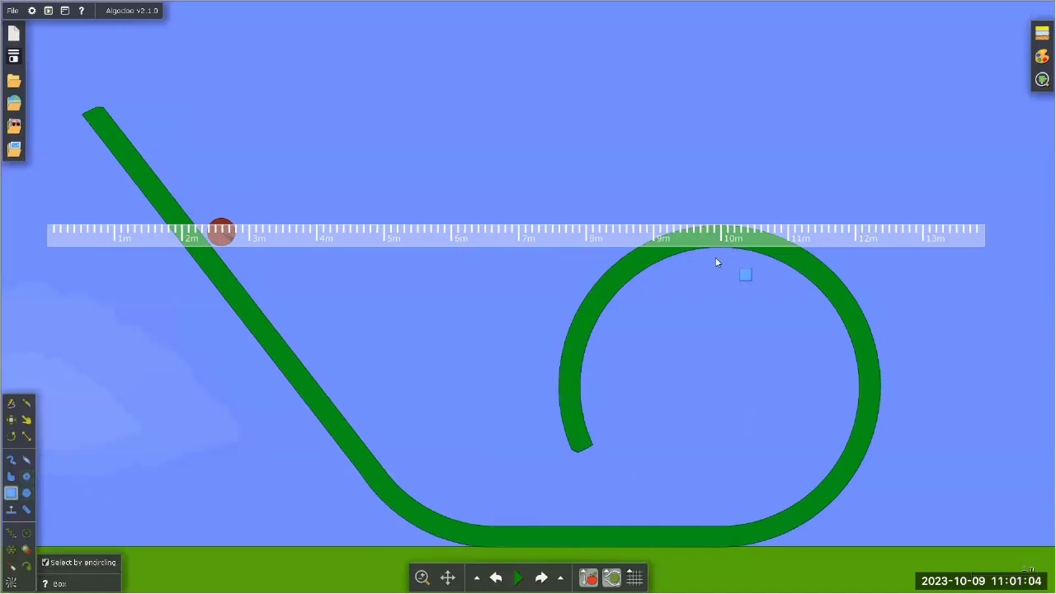
left_click_drag(745, 275, 738, 537)
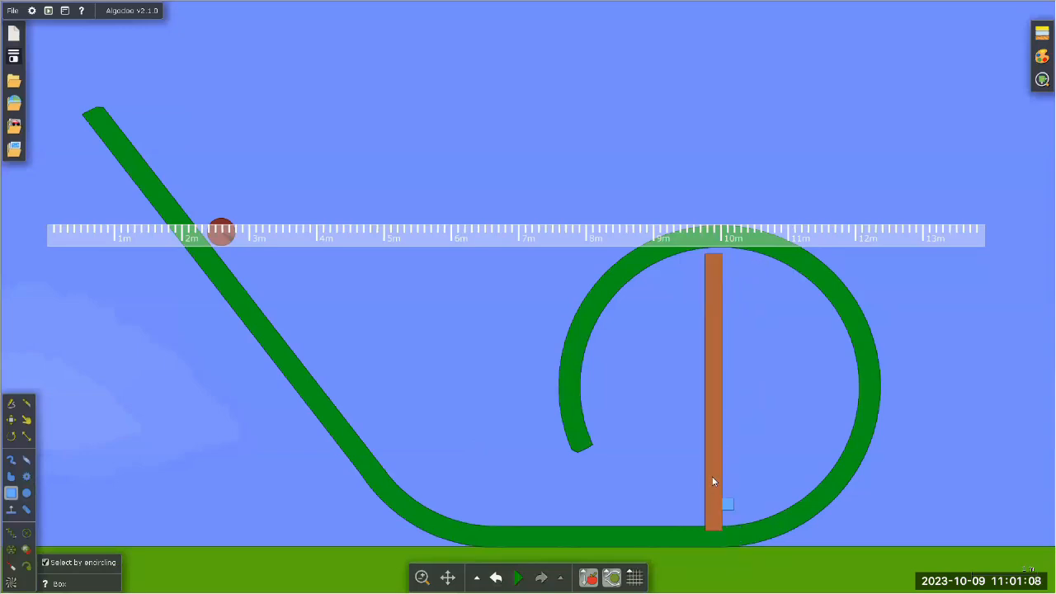
left_click(12, 420)
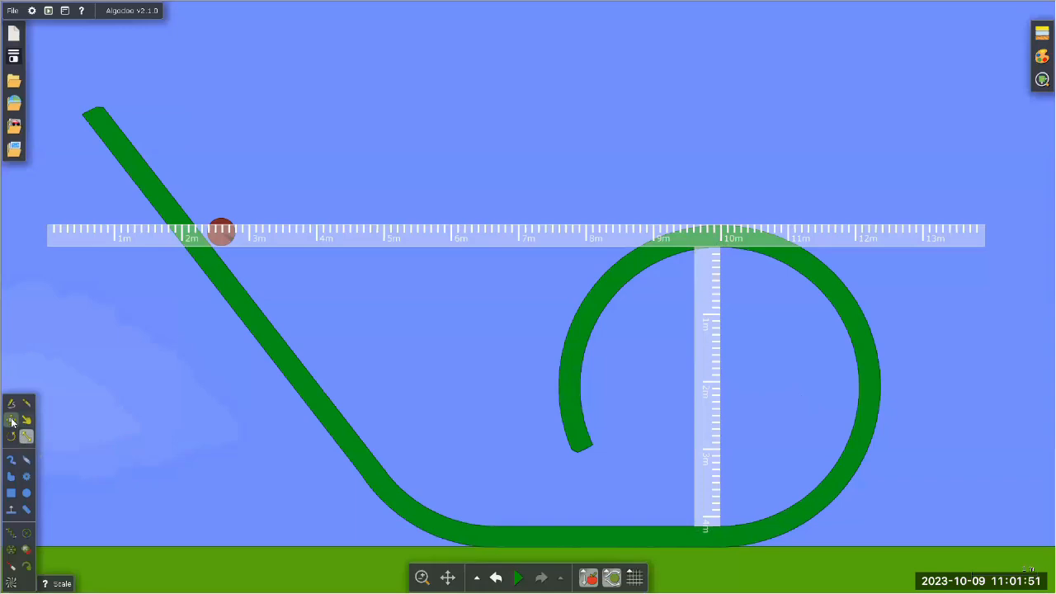
left_click(12, 420)
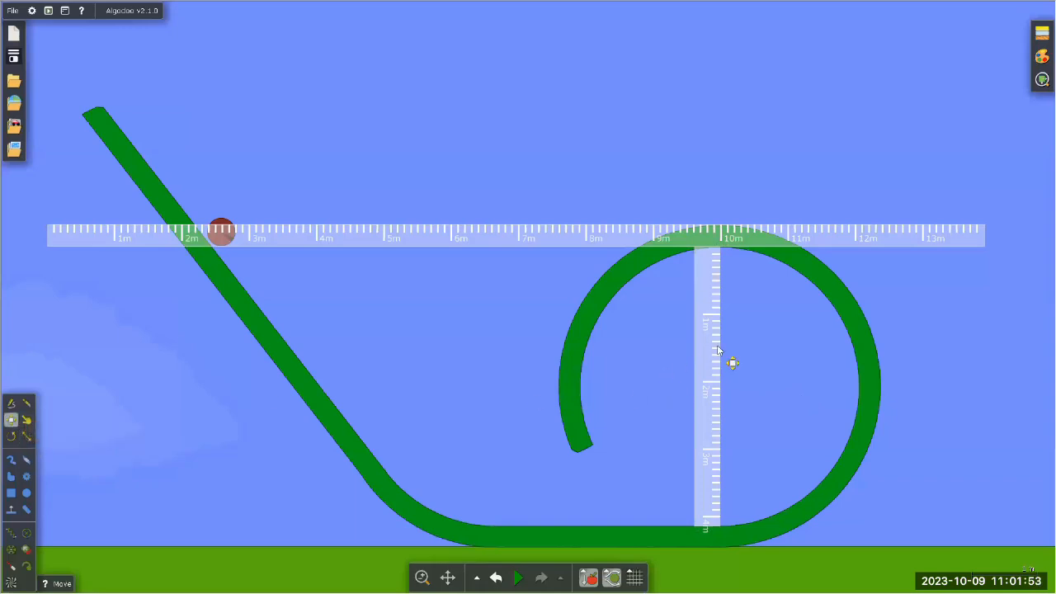
right_click(716, 363)
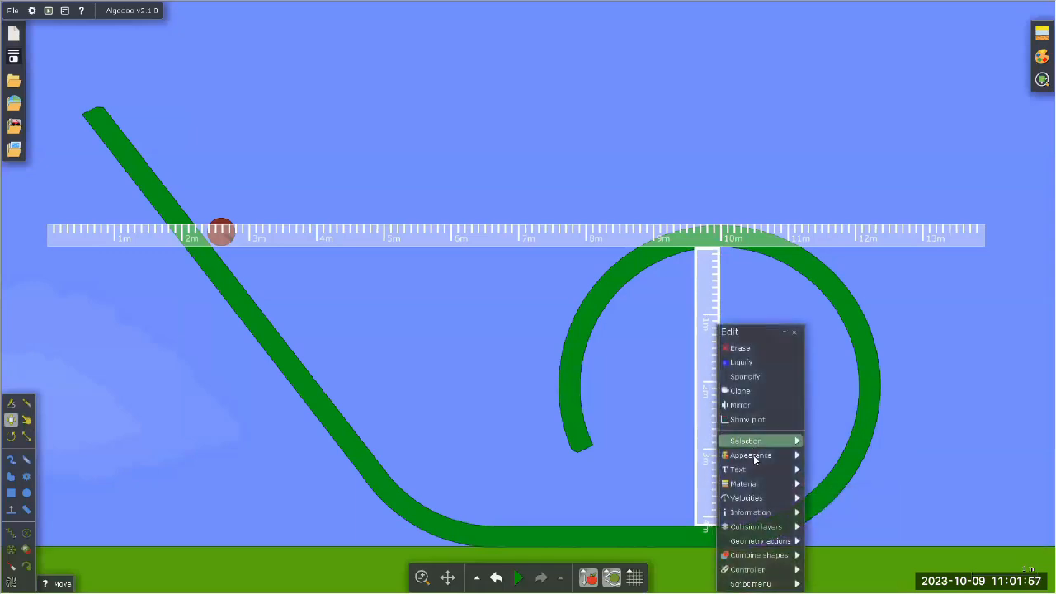
left_click(750, 512)
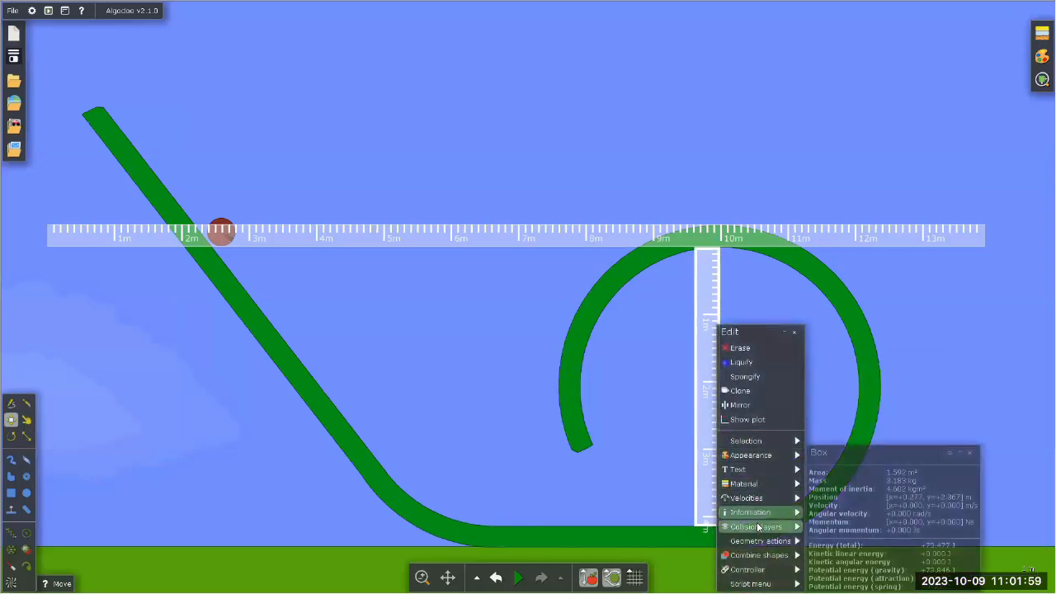
left_click(754, 526)
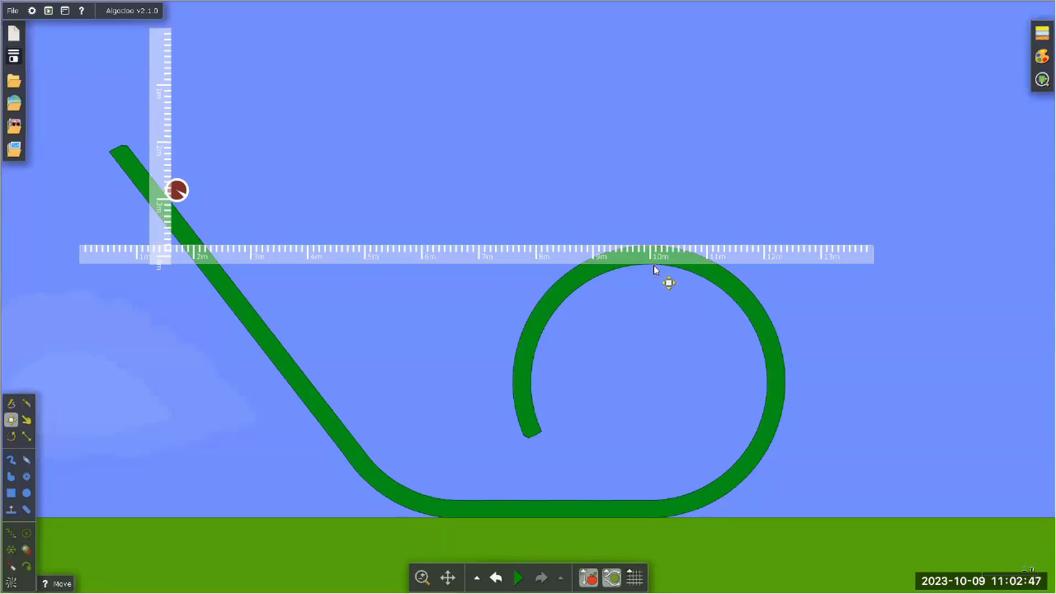
mouse_move(520, 273)
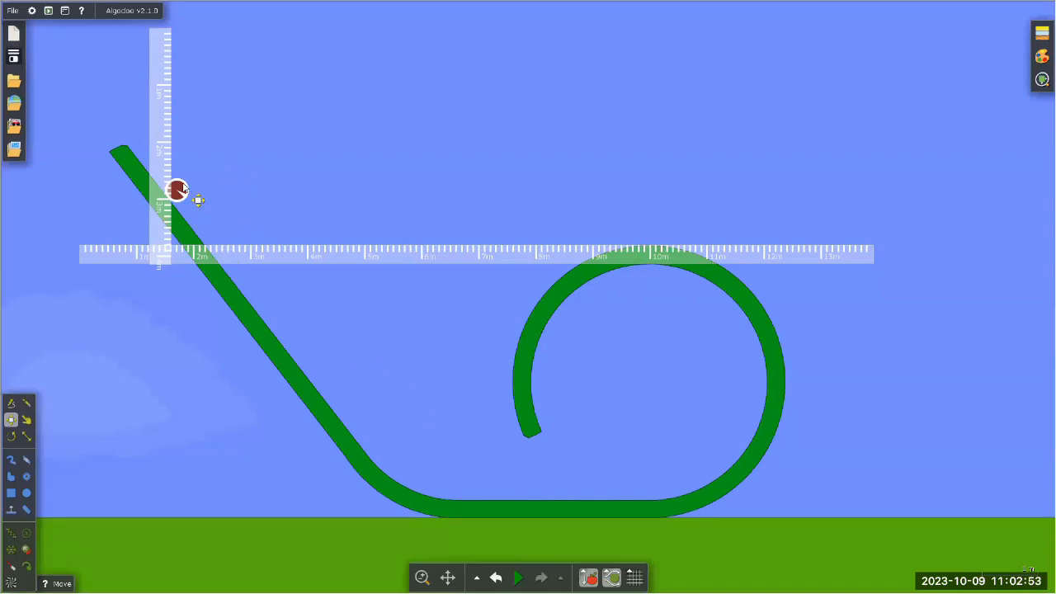
right_click(177, 189)
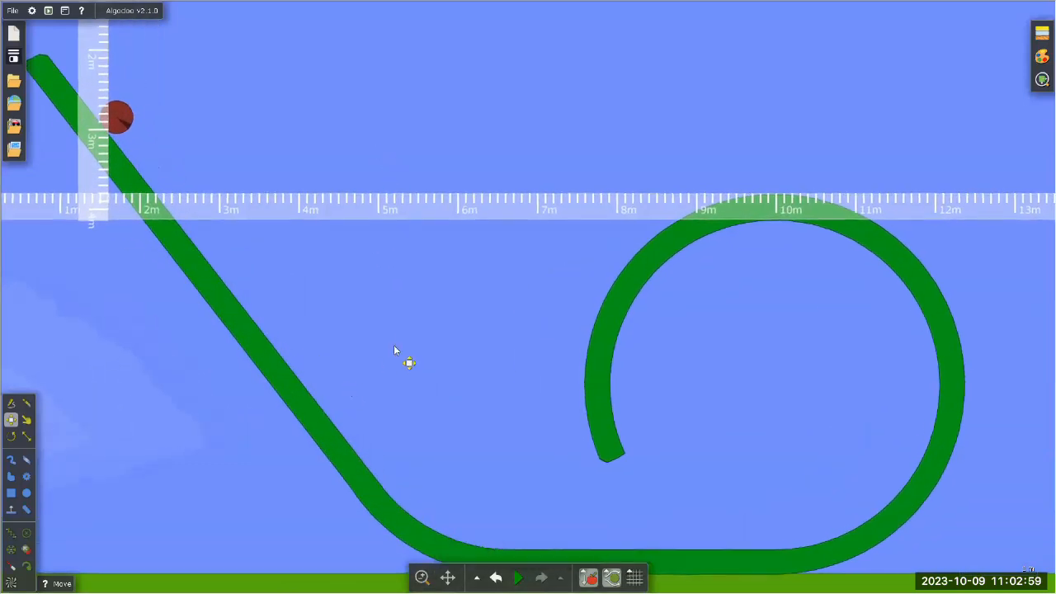
left_click(518, 577)
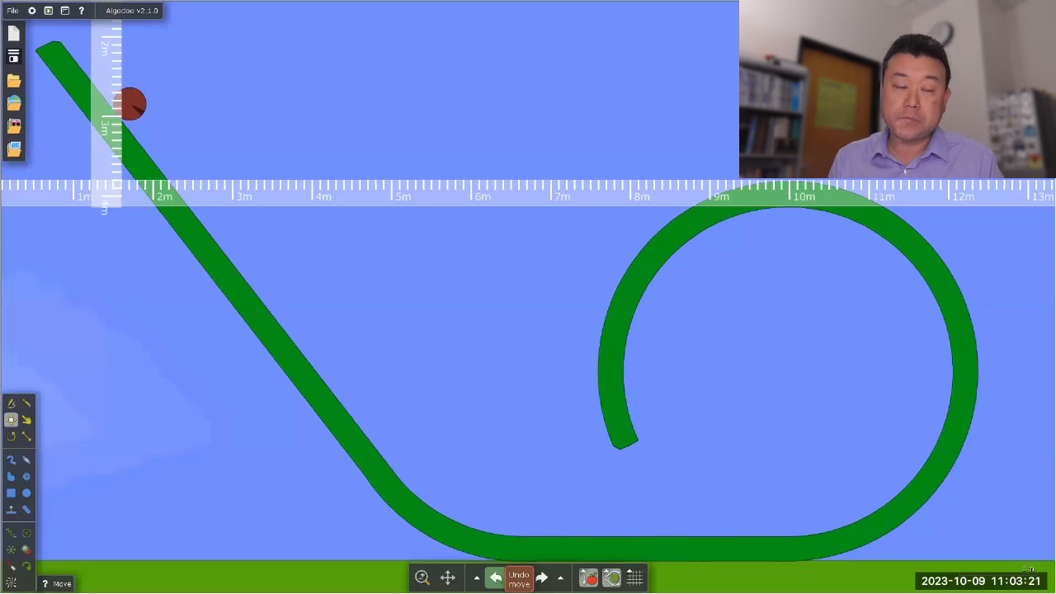
right_click(132, 106)
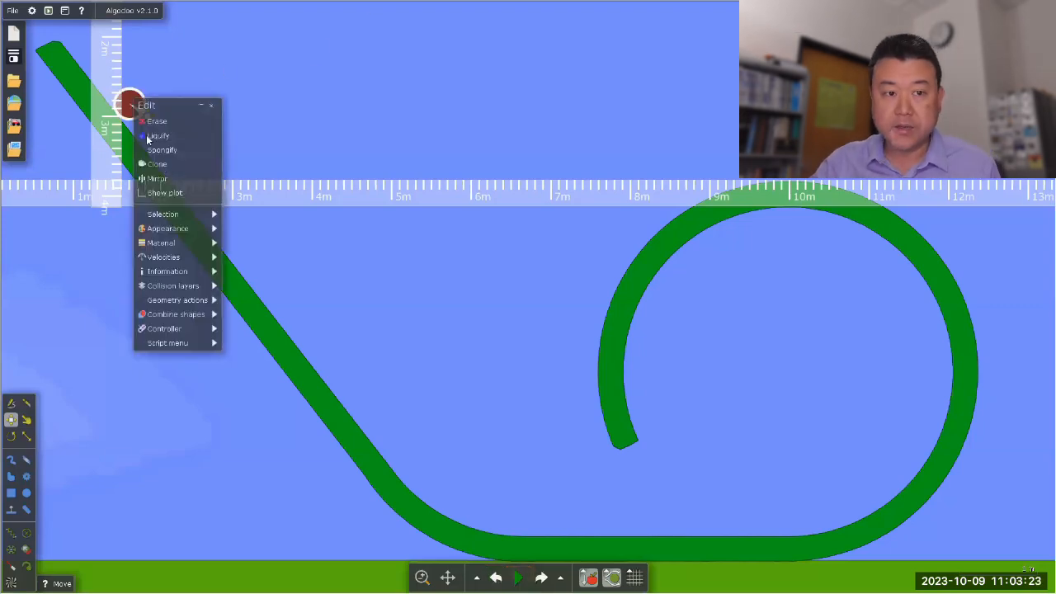
left_click(163, 256)
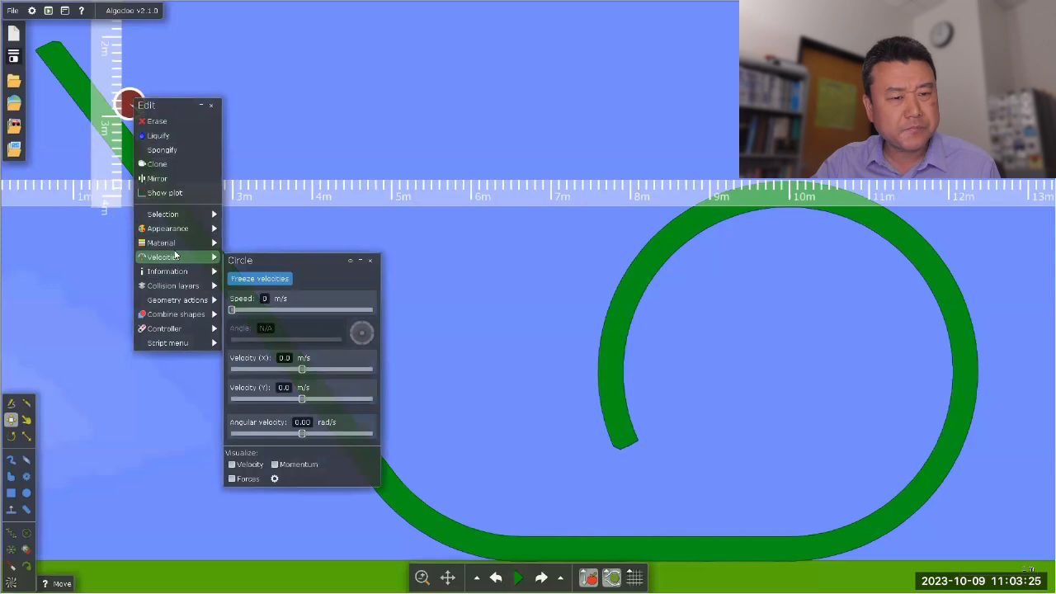
left_click(160, 242)
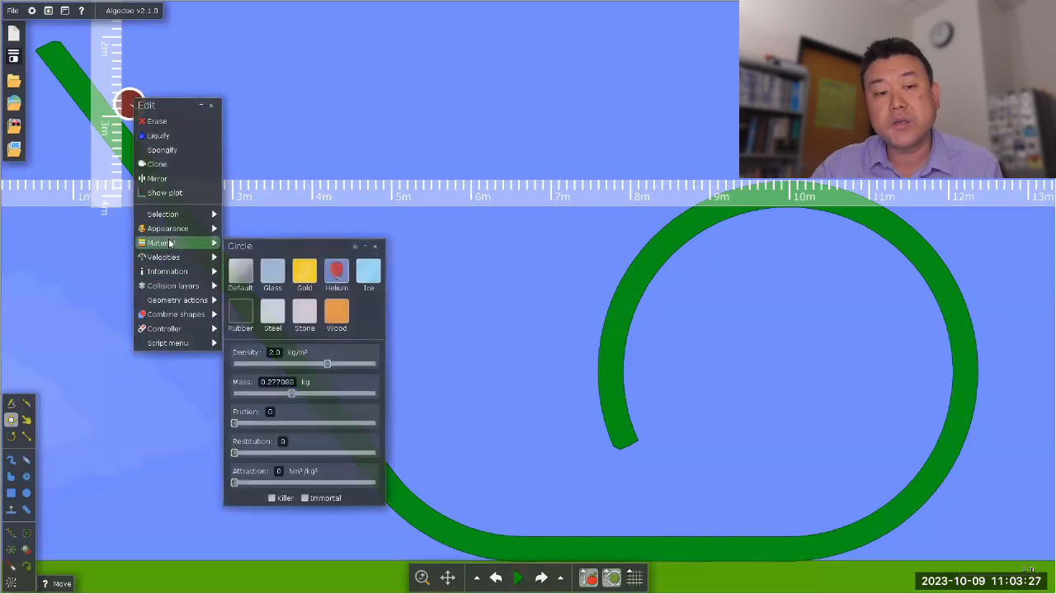
mouse_move(235, 423)
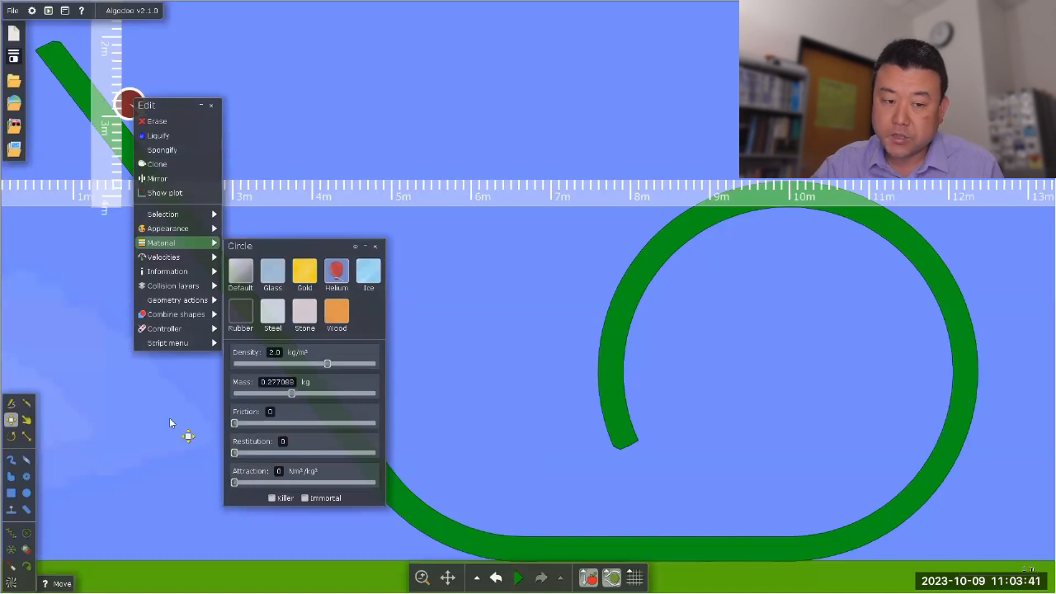
left_click(518, 577)
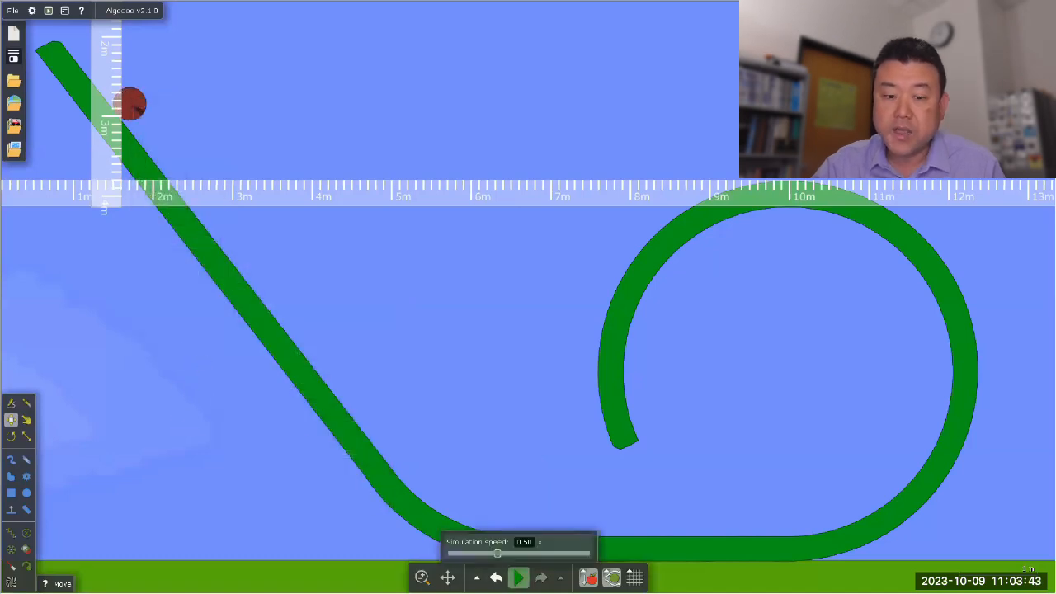
left_click(518, 578)
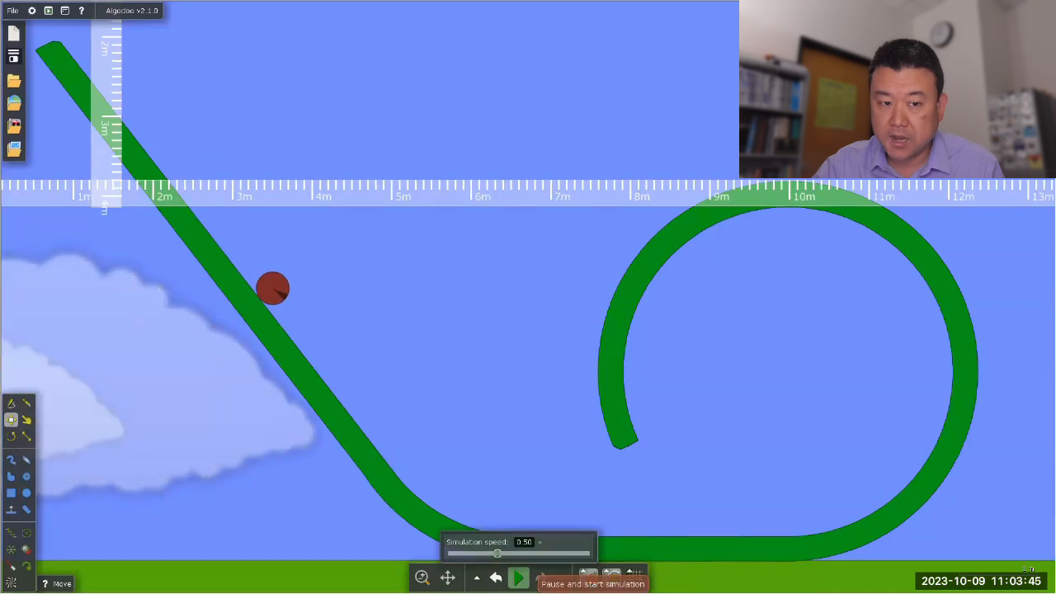
left_click(518, 577)
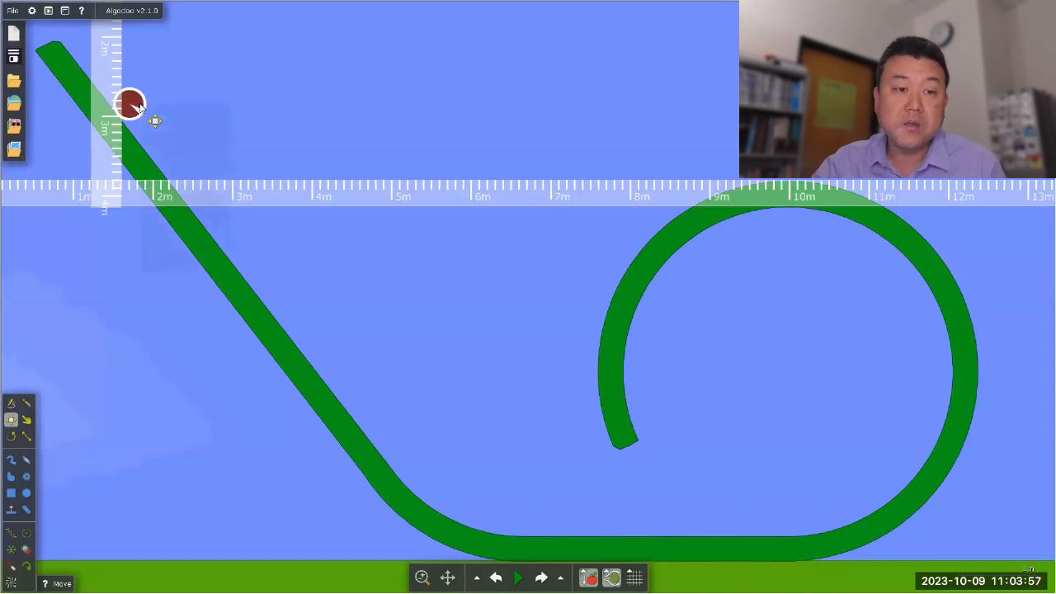
right_click(132, 104)
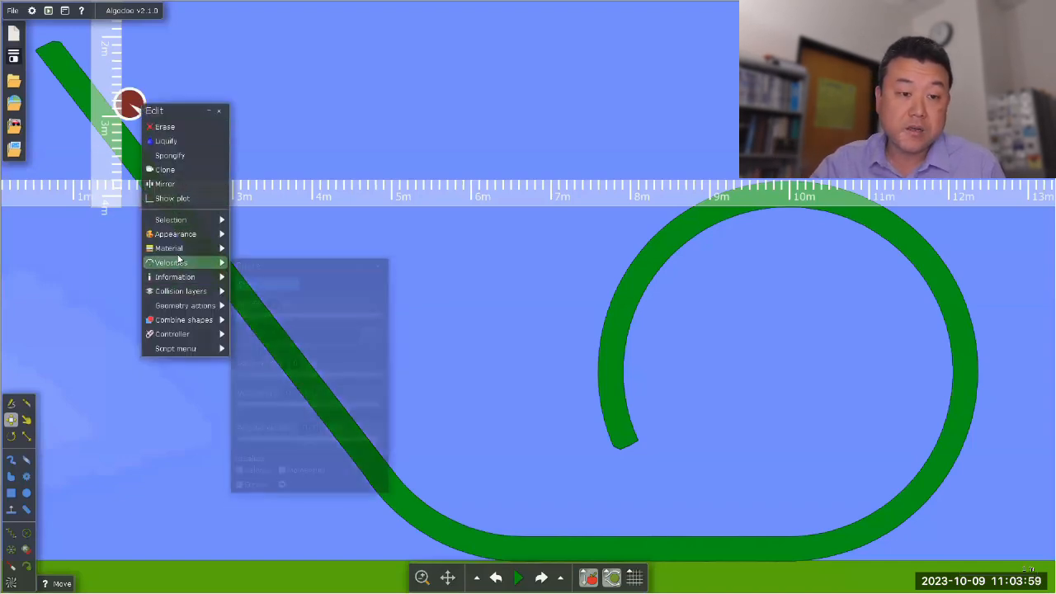
left_click(169, 247)
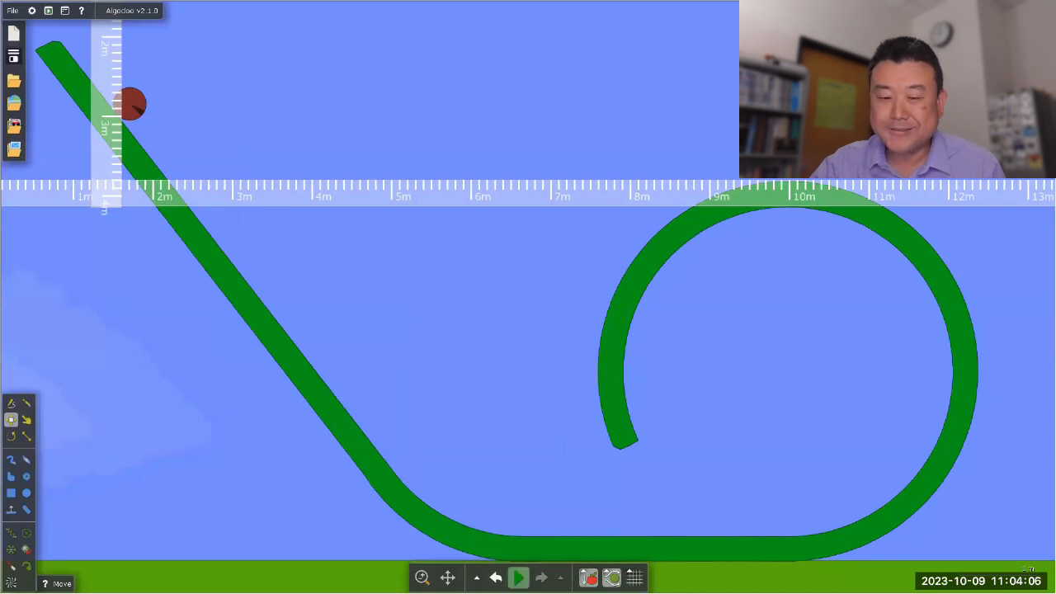
left_click(519, 577)
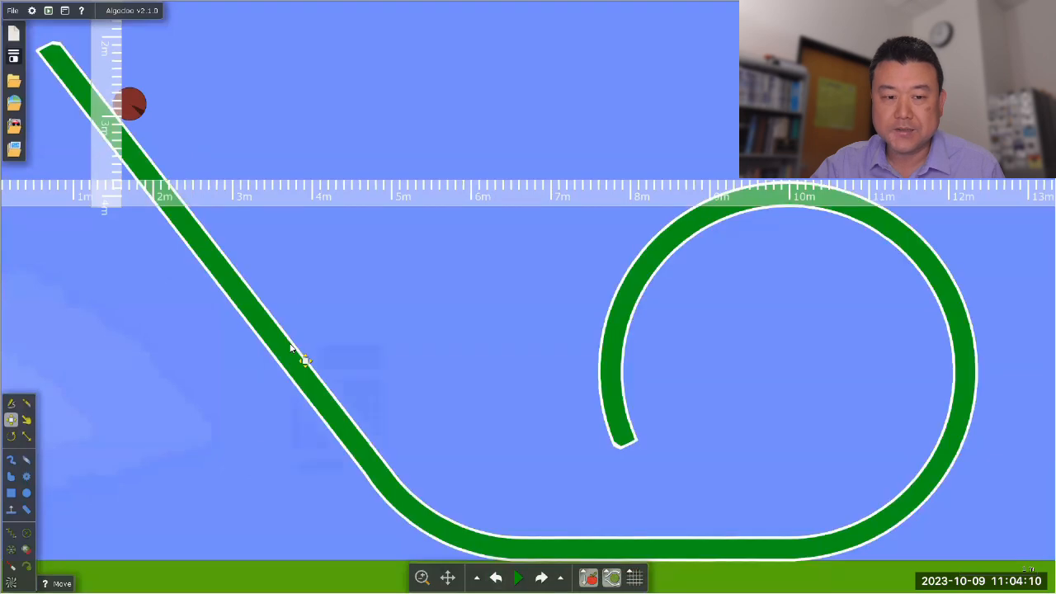
Lower the track's friction to about 0.46 in its Material settings.
right_click(297, 363)
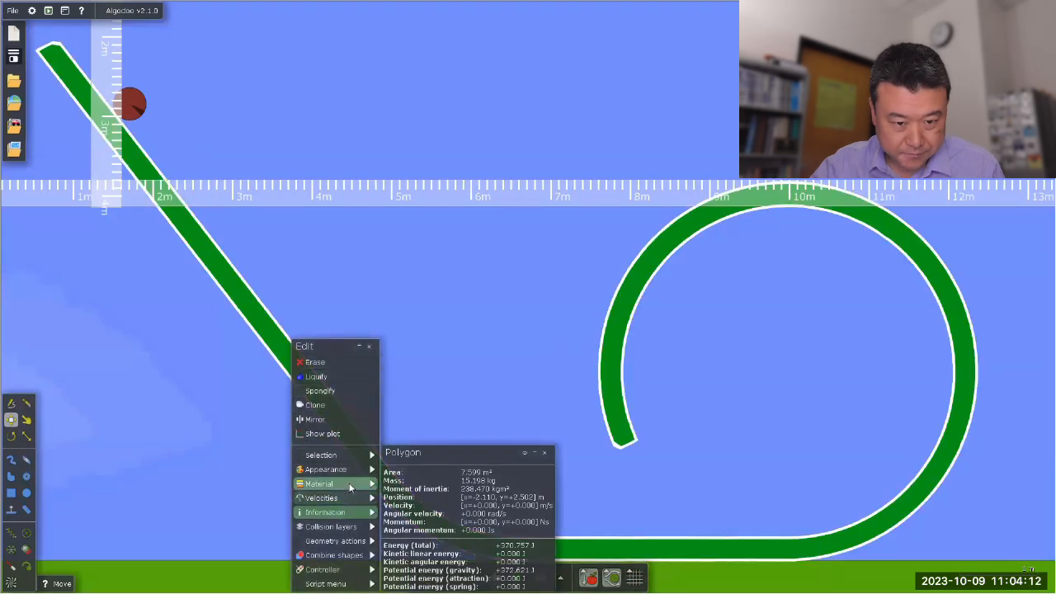
left_click(319, 483)
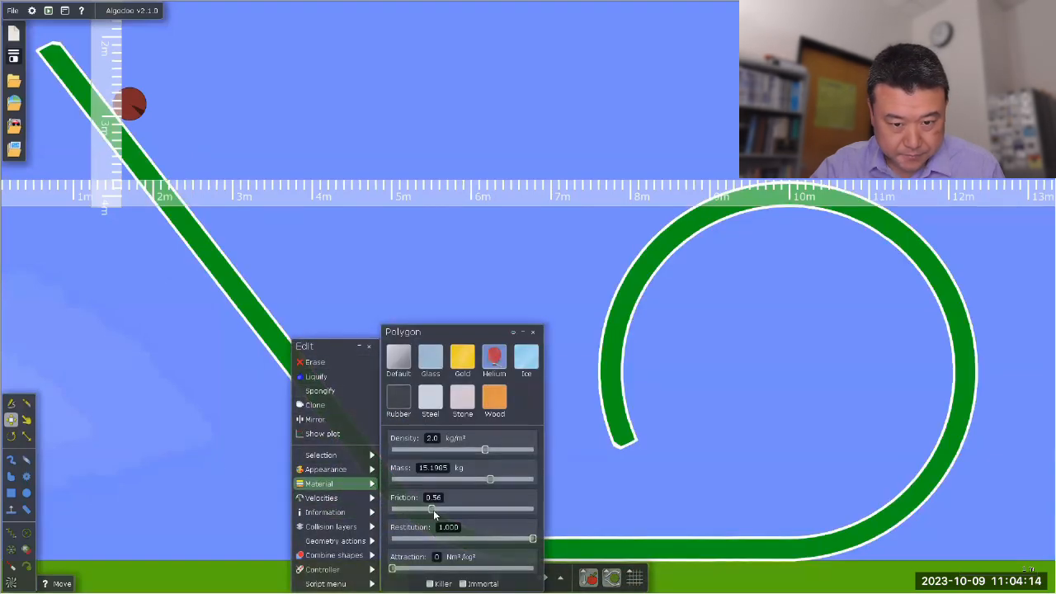
left_click_drag(435, 509, 426, 508)
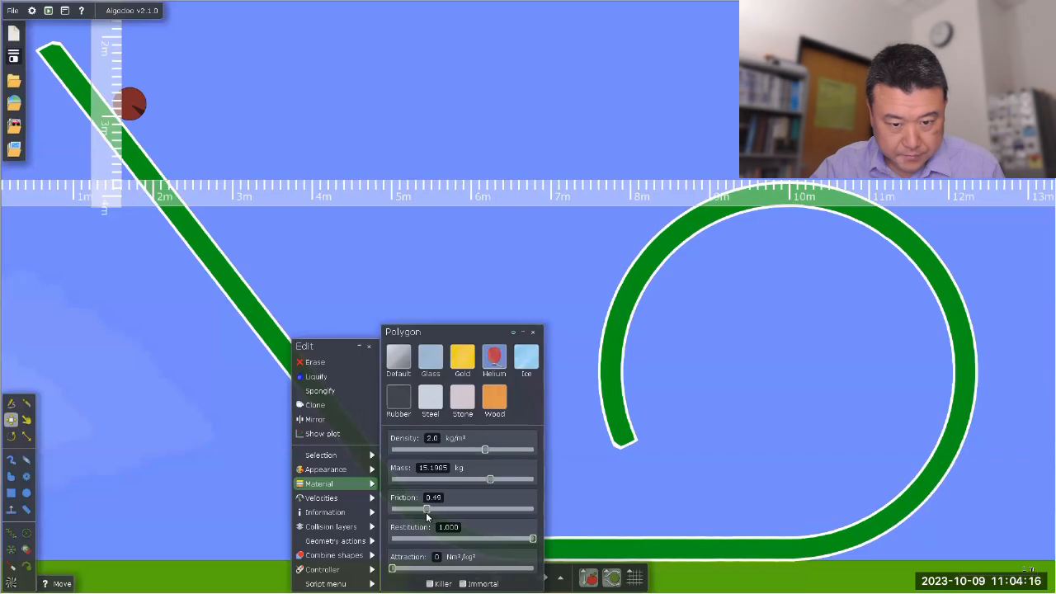
left_click_drag(427, 508, 423, 508)
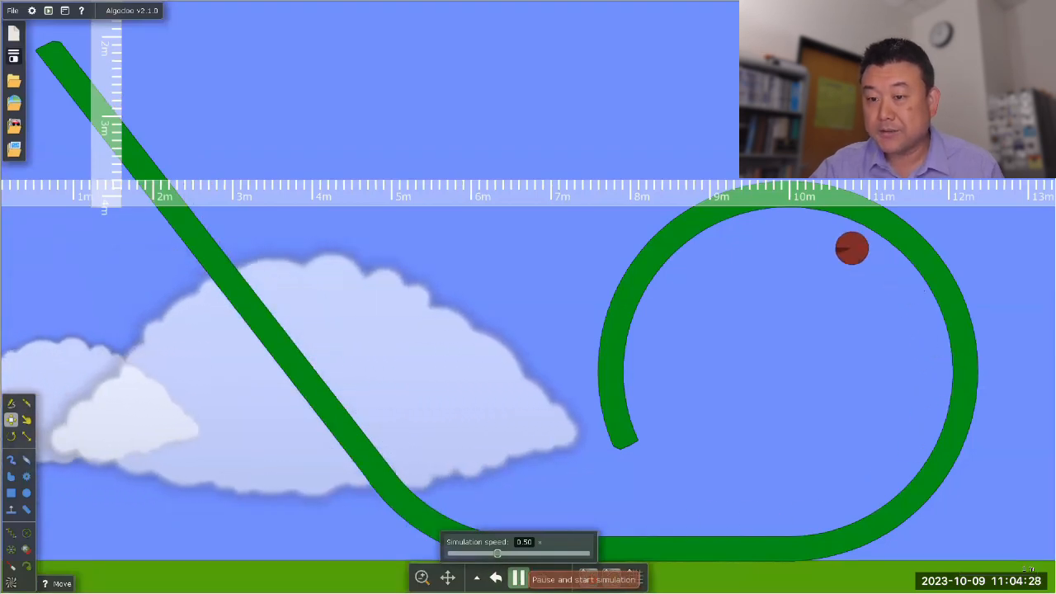
Pause the run as the ball drops off the track inside the loop.
left_click(518, 578)
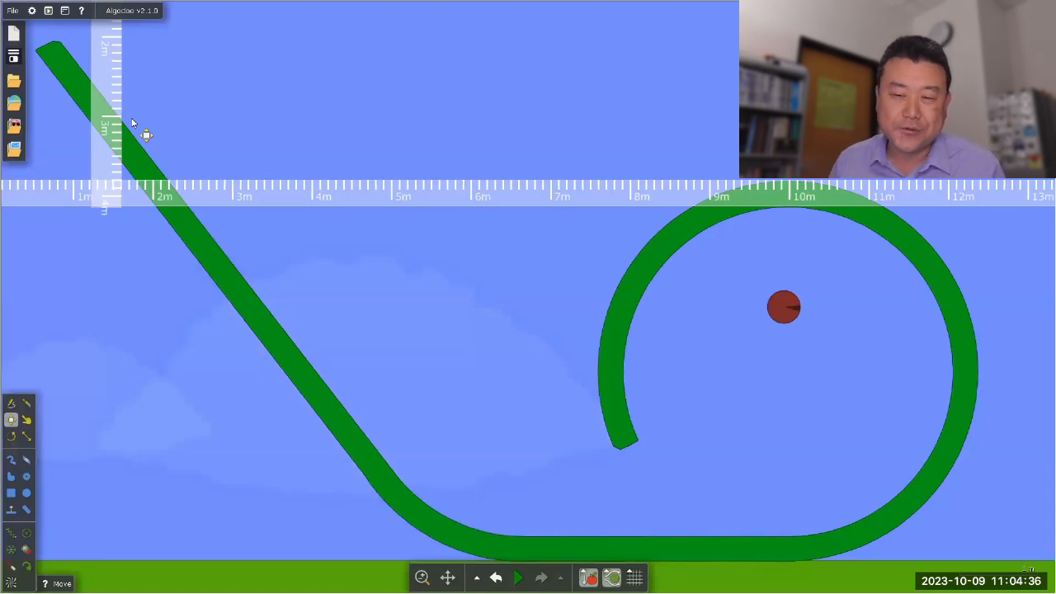
mouse_move(878, 250)
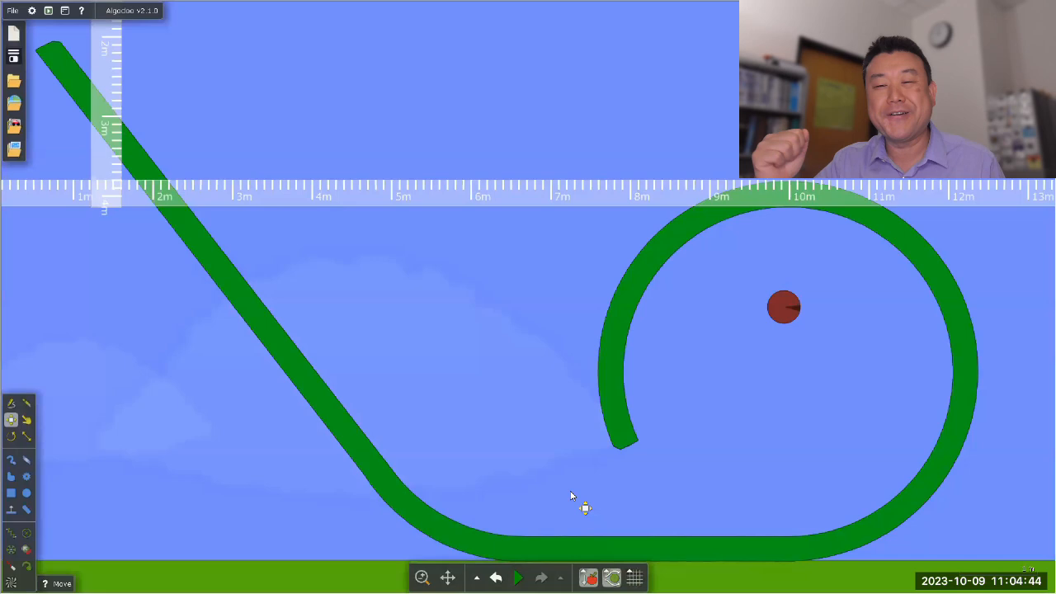
mouse_move(136, 91)
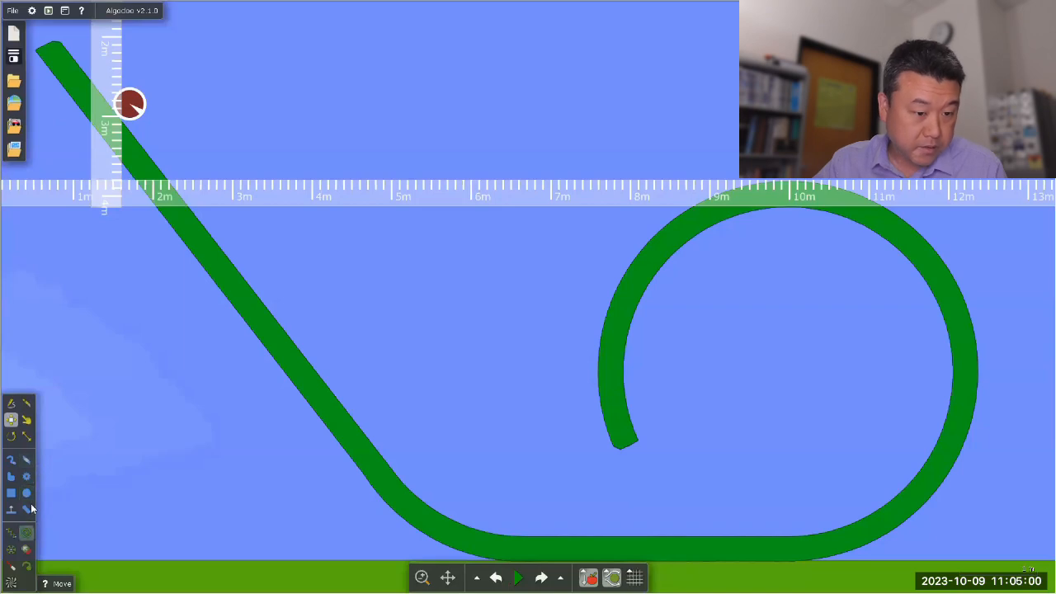
Scale the red ball up to a much larger size and place it at the ramp top.
left_click(27, 437)
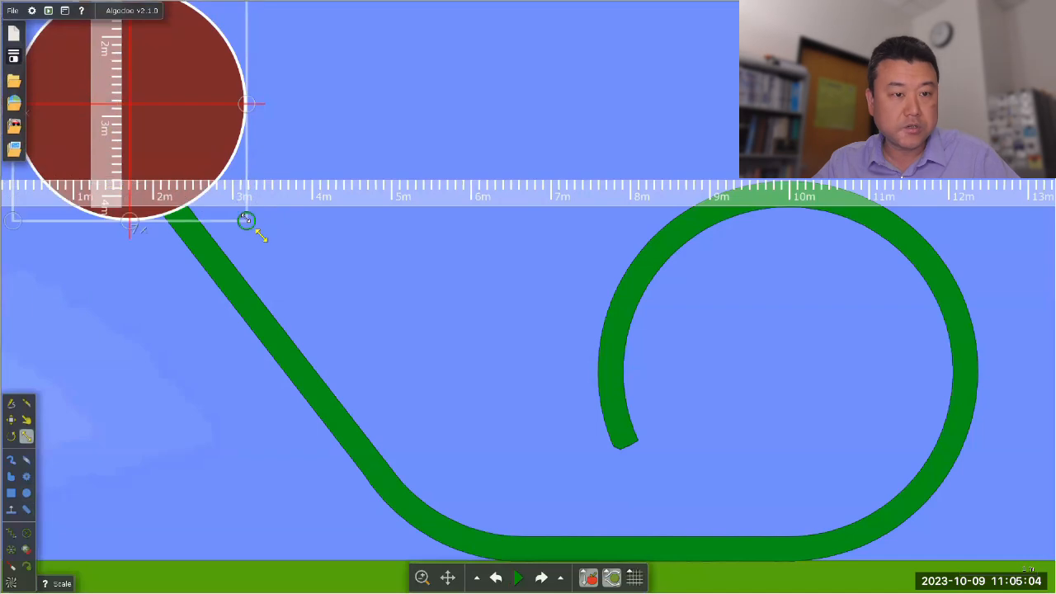
left_click_drag(246, 221, 274, 247)
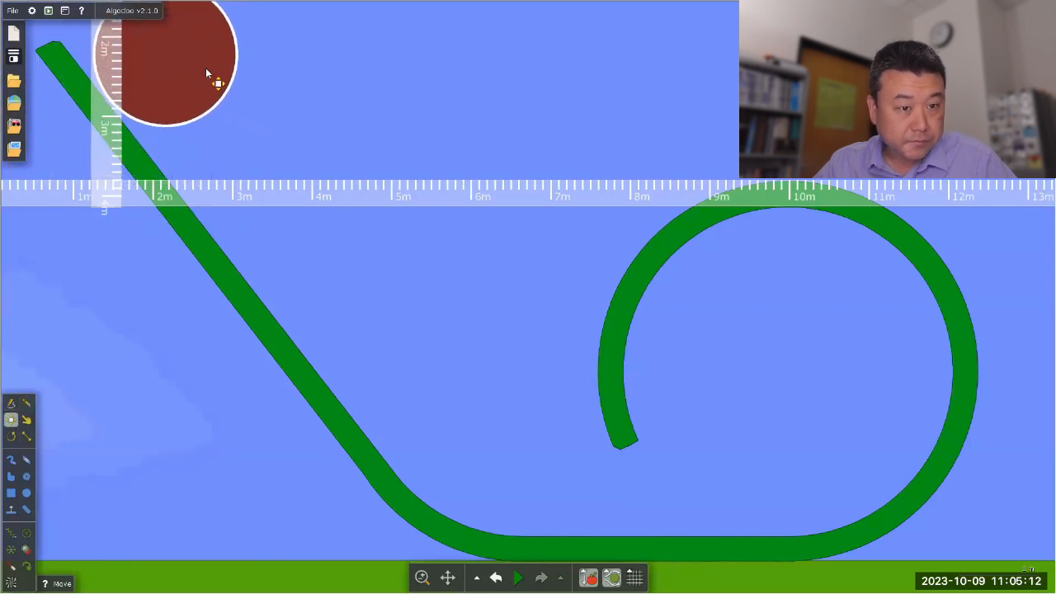
left_click_drag(206, 72, 224, 93)
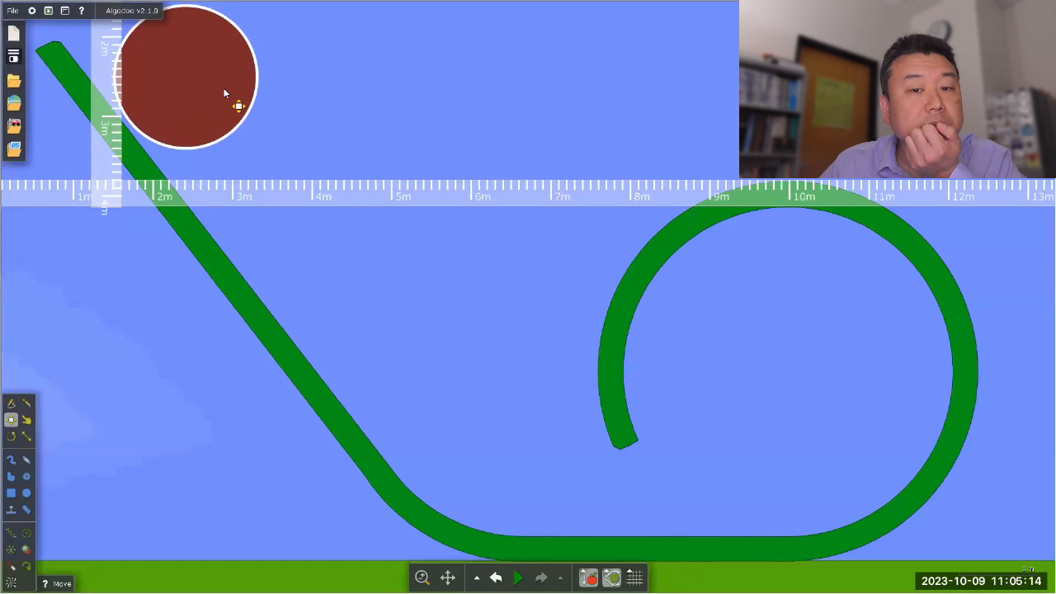
left_click_drag(222, 93, 198, 64)
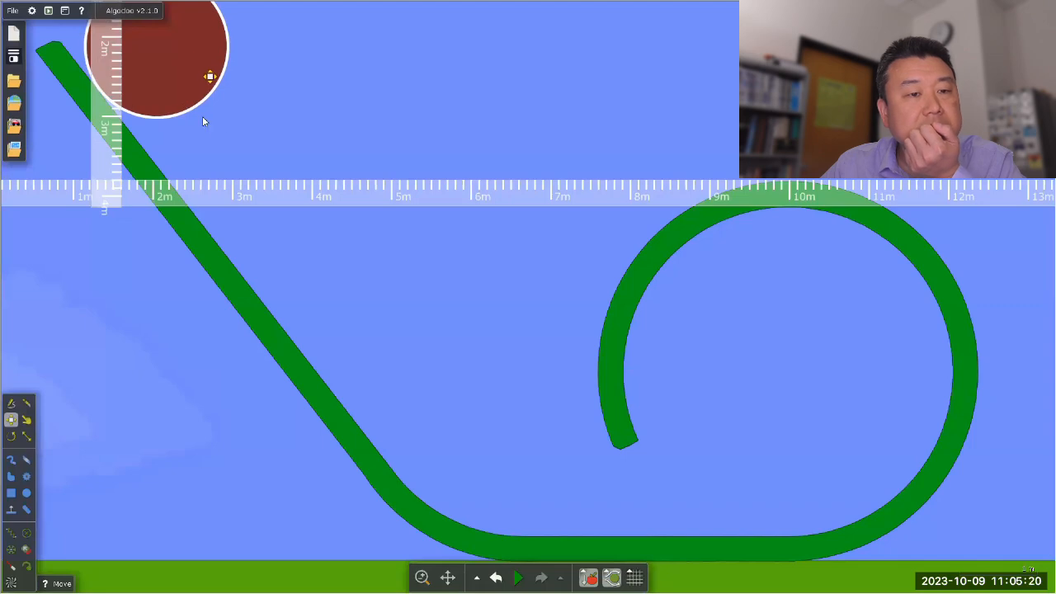
right_click(210, 76)
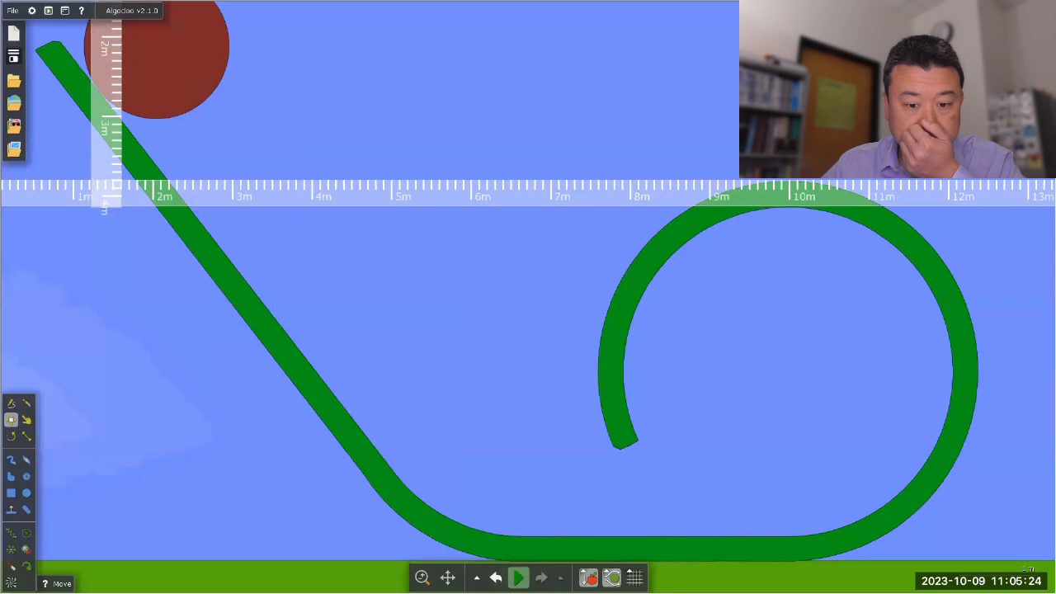
Run the large ball down the ramp and pause once it stalls before the loop.
left_click(519, 577)
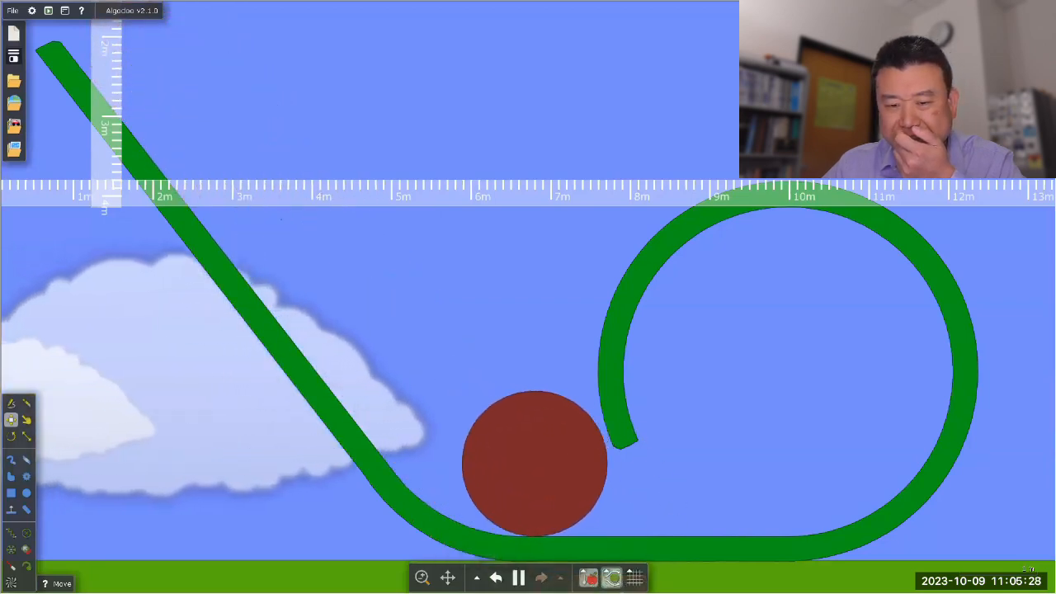
left_click(517, 577)
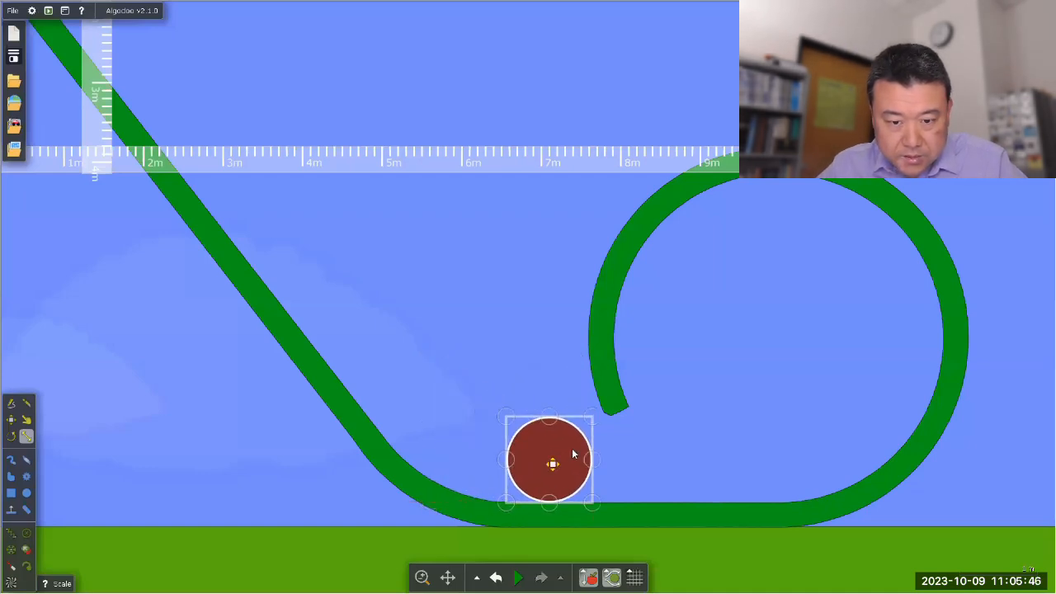
Shrink the ball to a medium size and start a new run into the loop.
left_click_drag(551, 463, 617, 459)
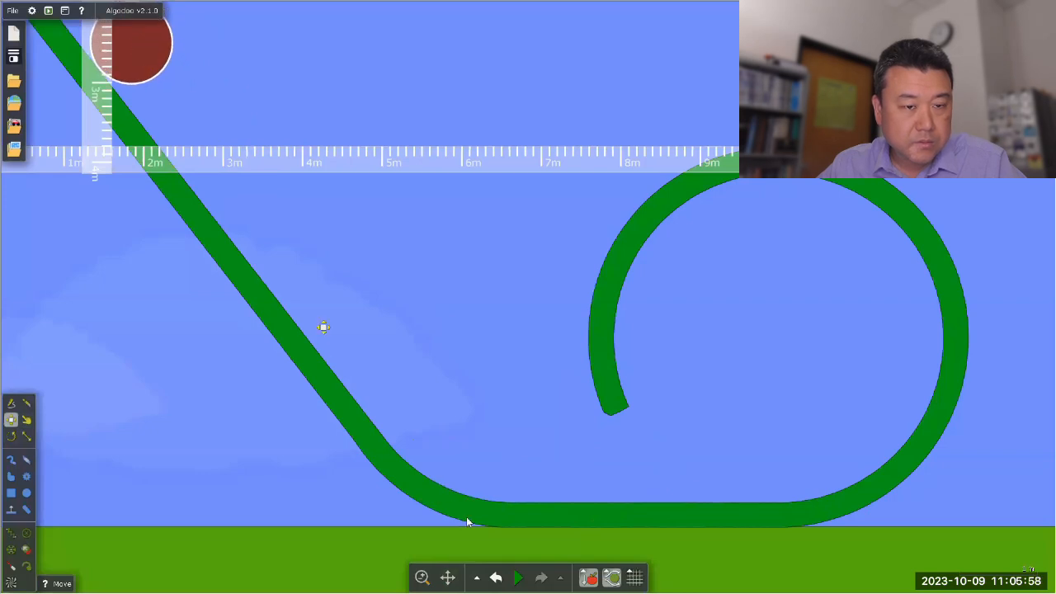
left_click(518, 576)
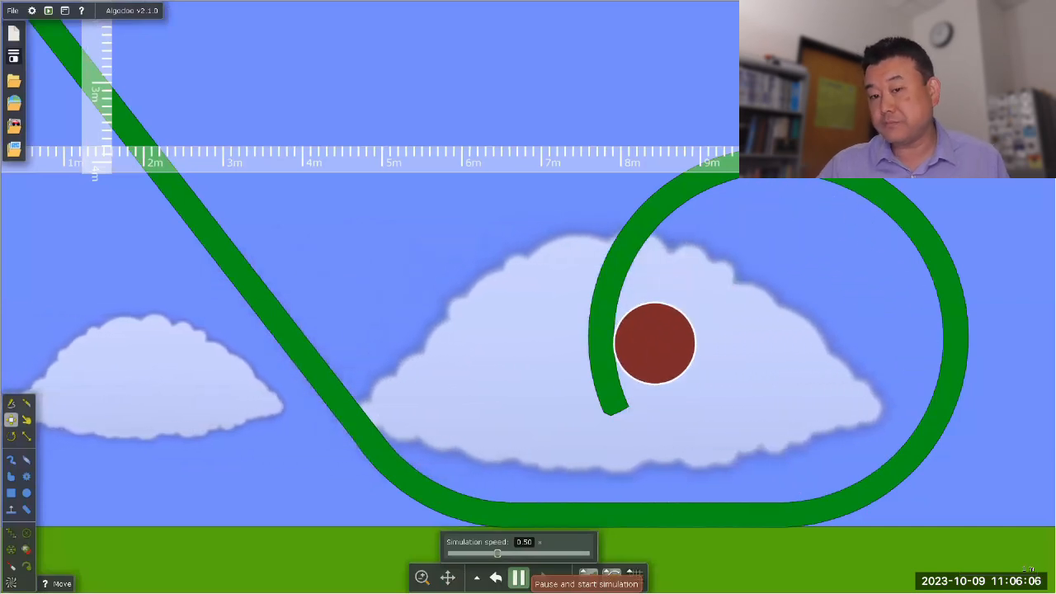
Pause the medium ball's run after it fails to complete the loop.
left_click(518, 577)
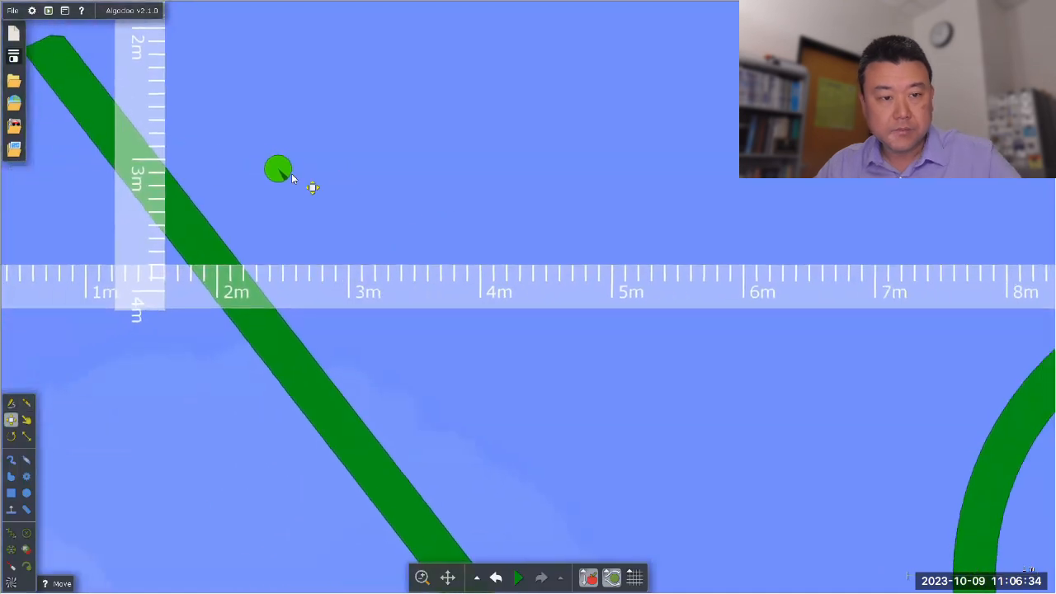
Set the small green ball on the ramp top, run it, and pause as it falls inside the loop.
right_click(278, 169)
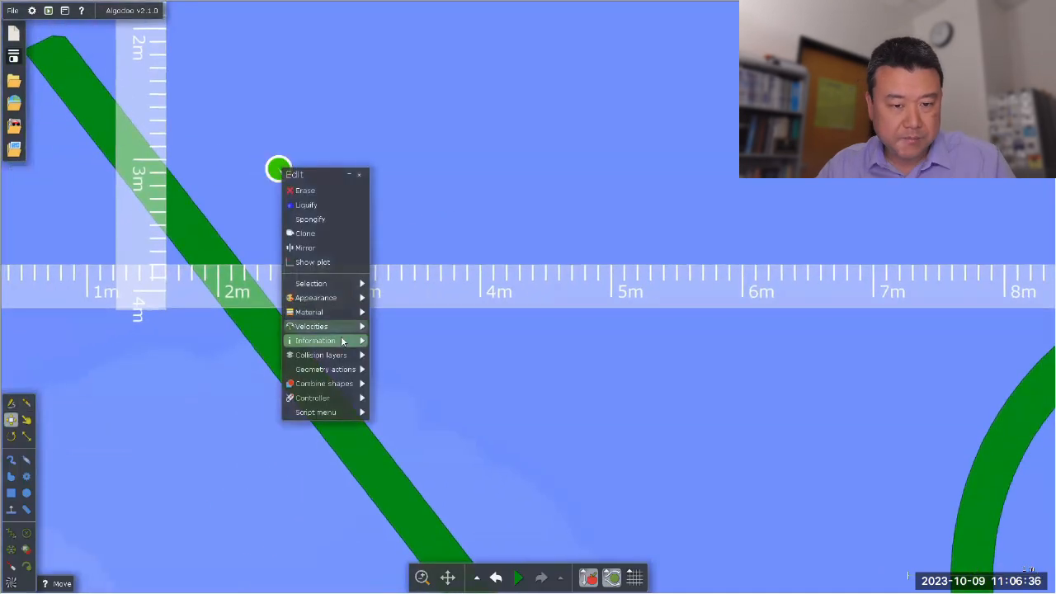
left_click(308, 312)
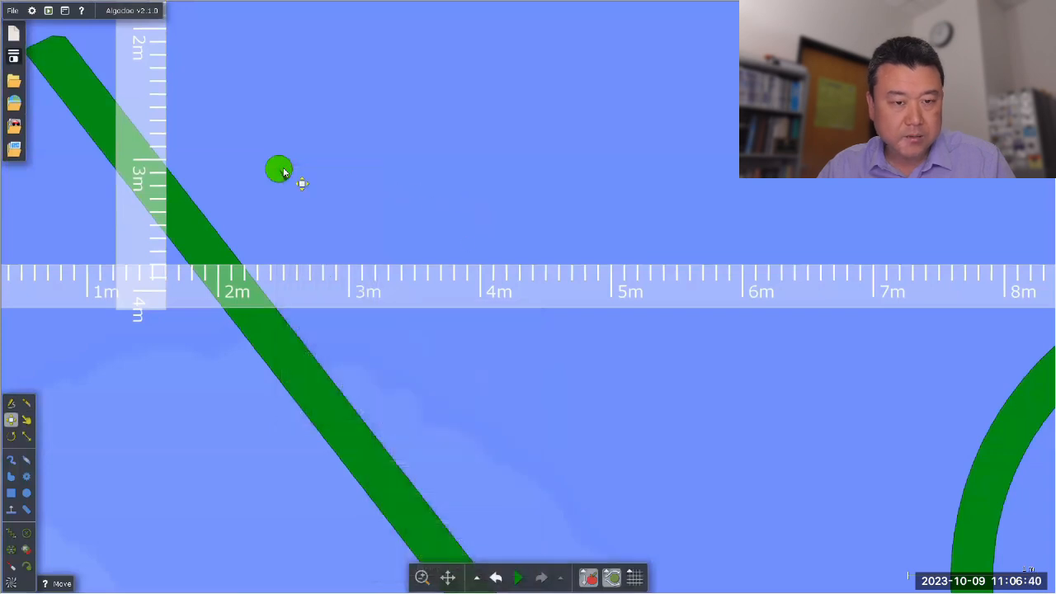
left_click_drag(279, 169, 172, 151)
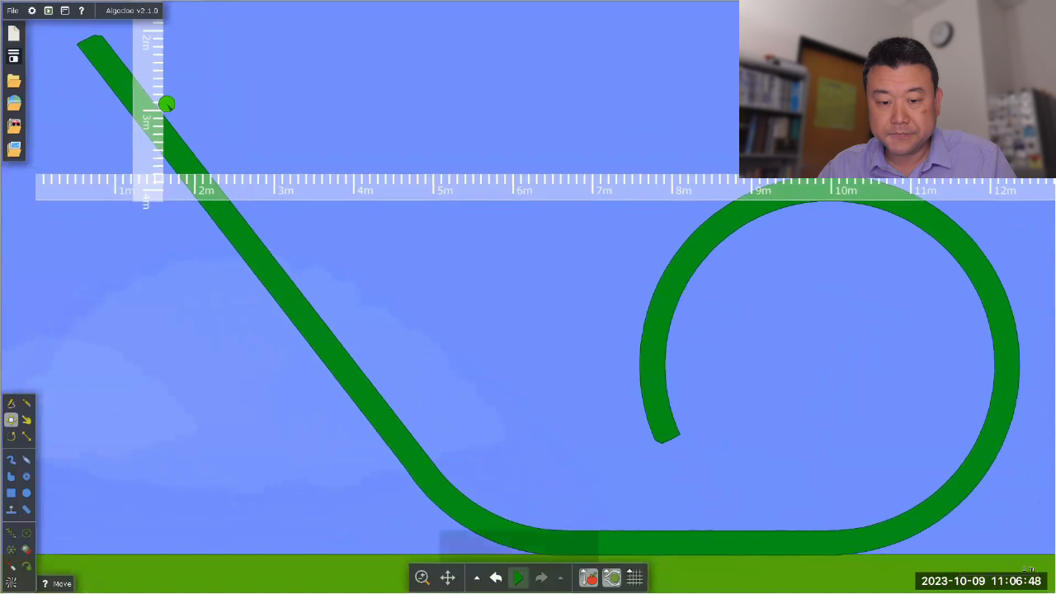
left_click(519, 577)
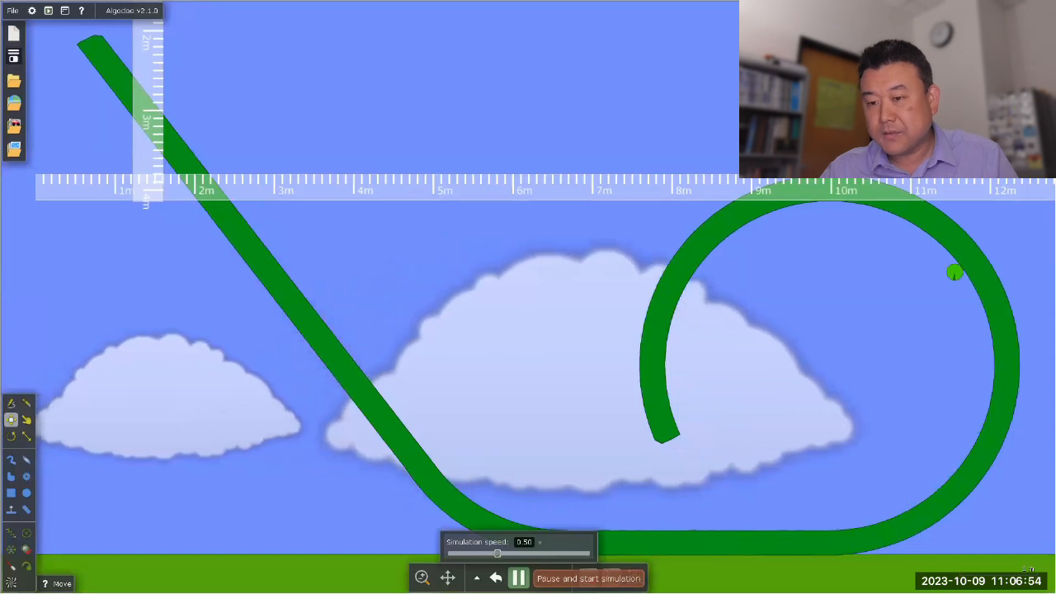
left_click(519, 578)
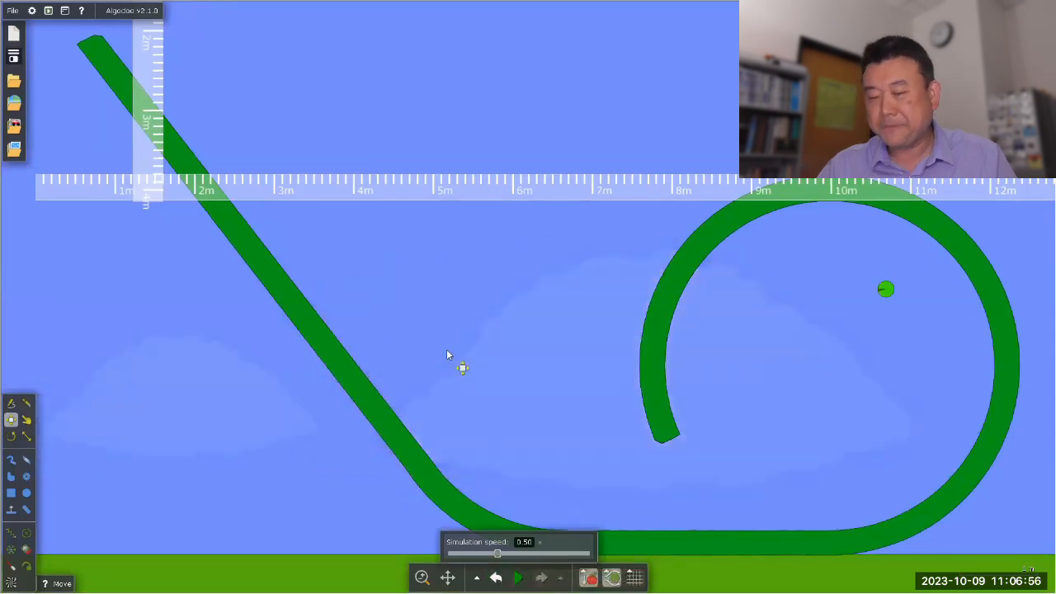